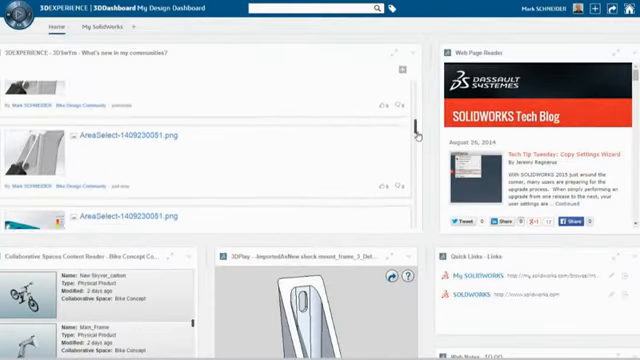
scroll("down", 3)
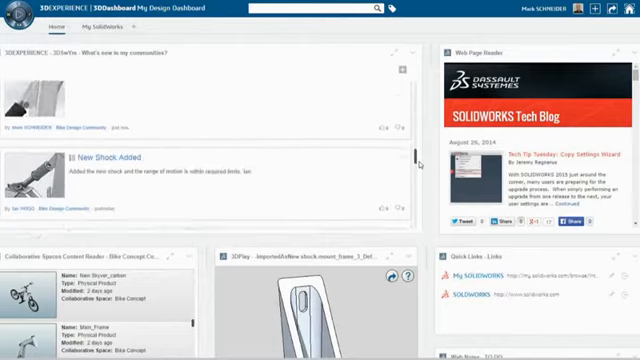
scroll("down", 3)
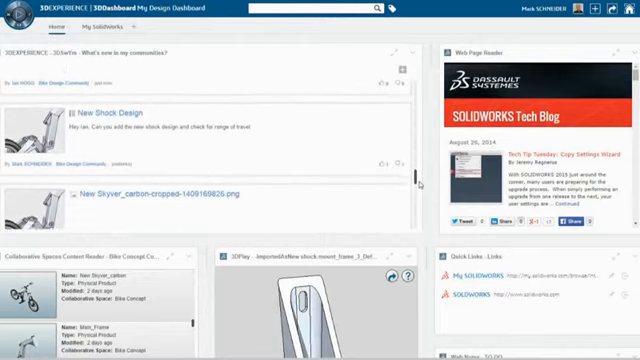
scroll("down", 3)
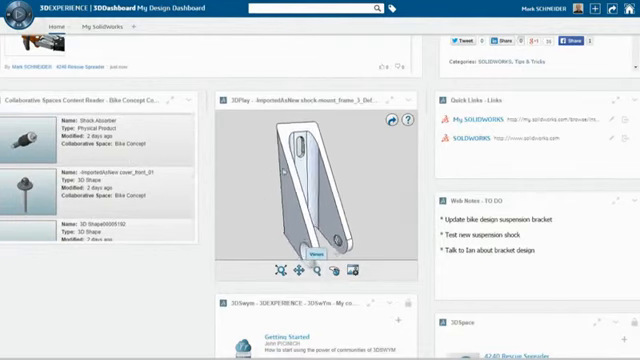
scroll("down", 3)
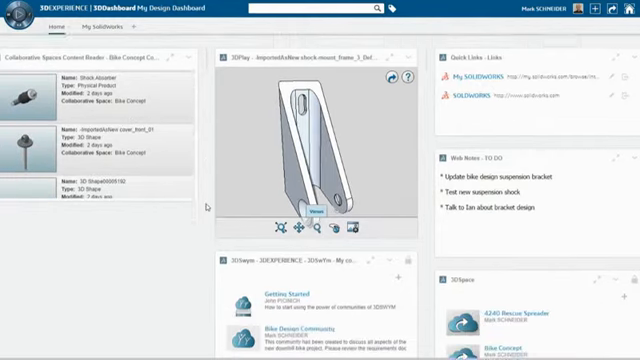
scroll("down", 3)
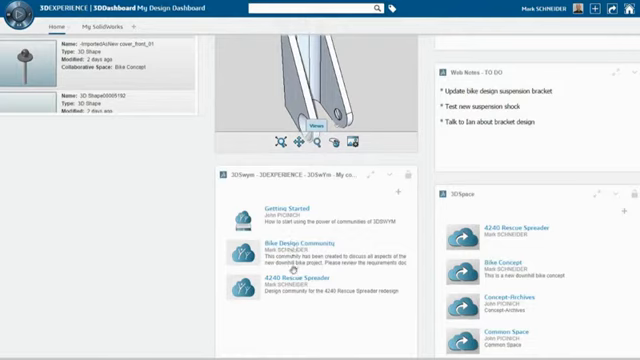